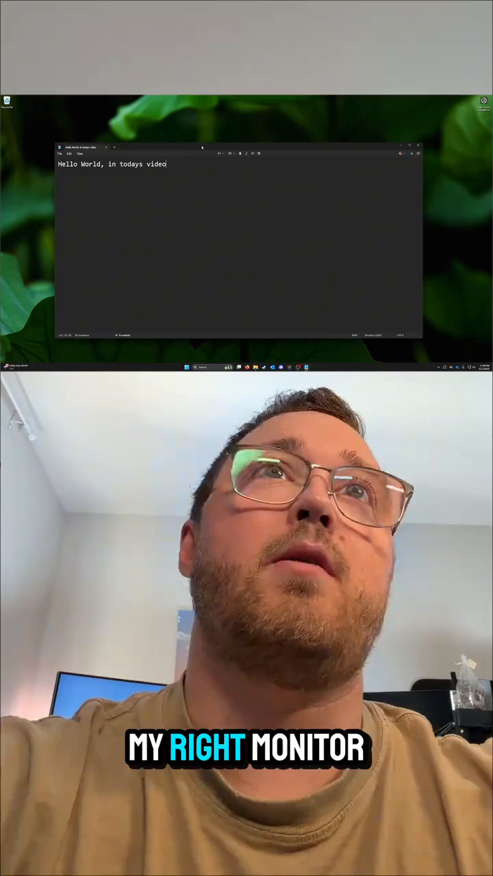
{"action": "type", "text": "Test"}
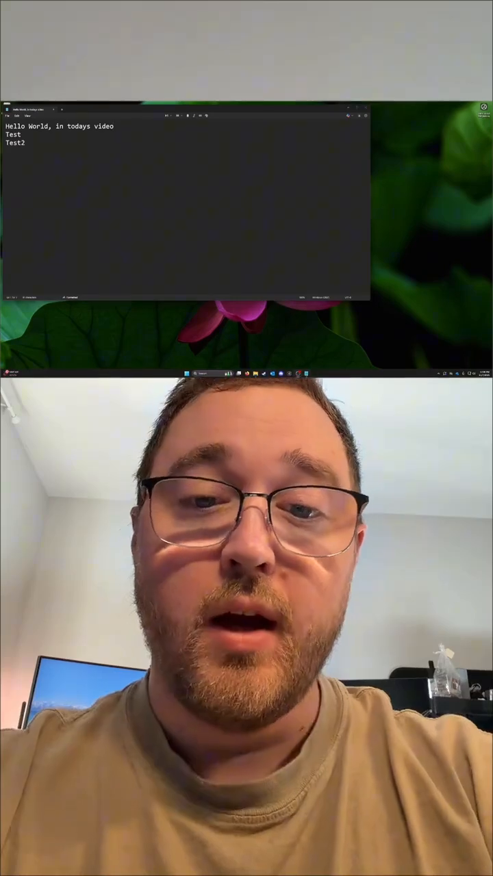